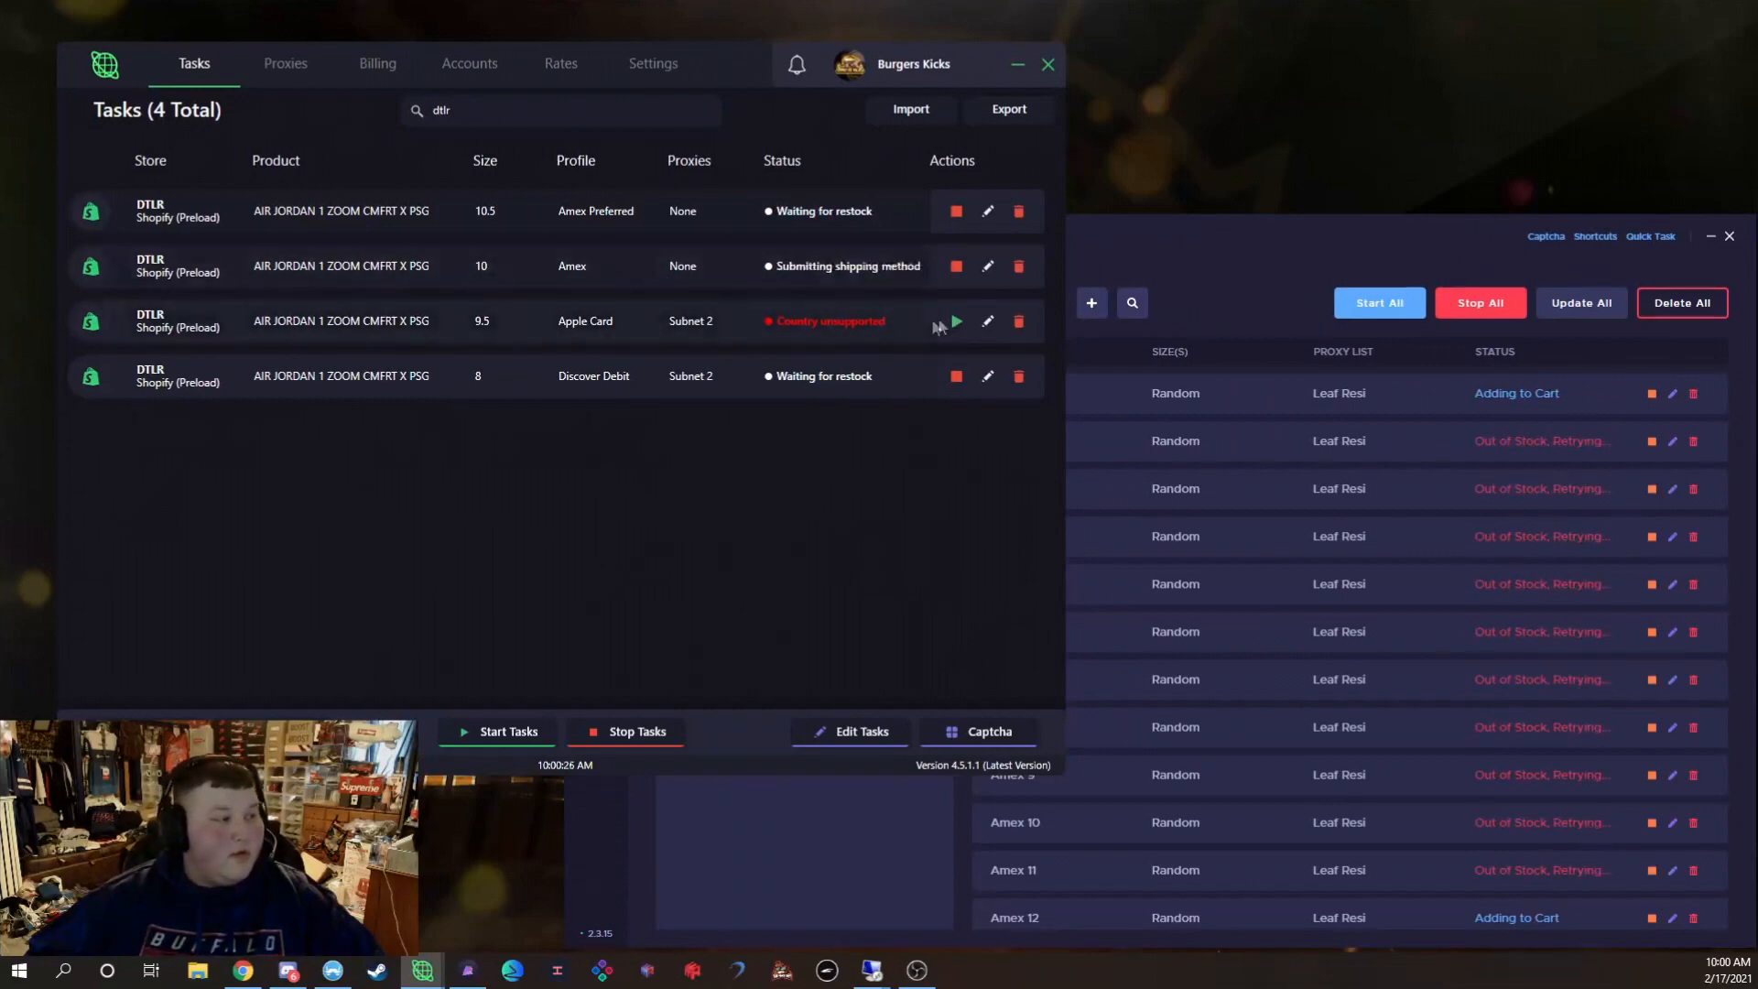
Restart the failed size 9.5 Apple Card DTLR task so it shows In Queue
{"action": "left_click", "coordinate": [954, 320]}
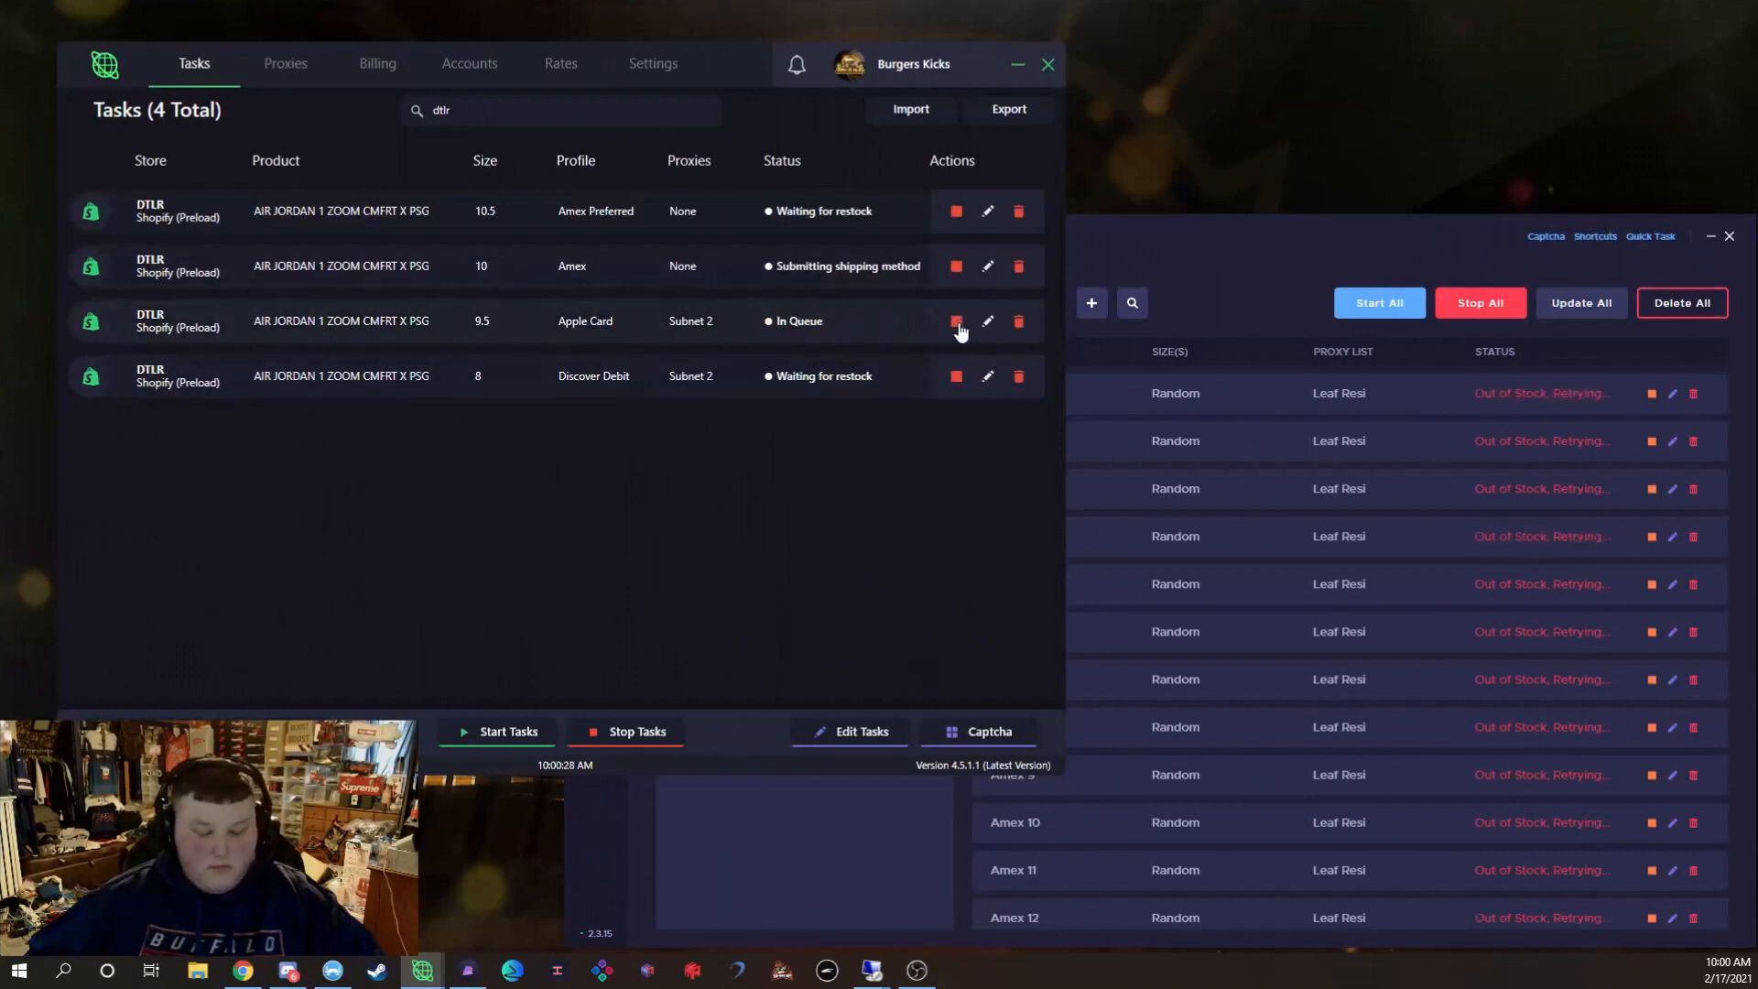